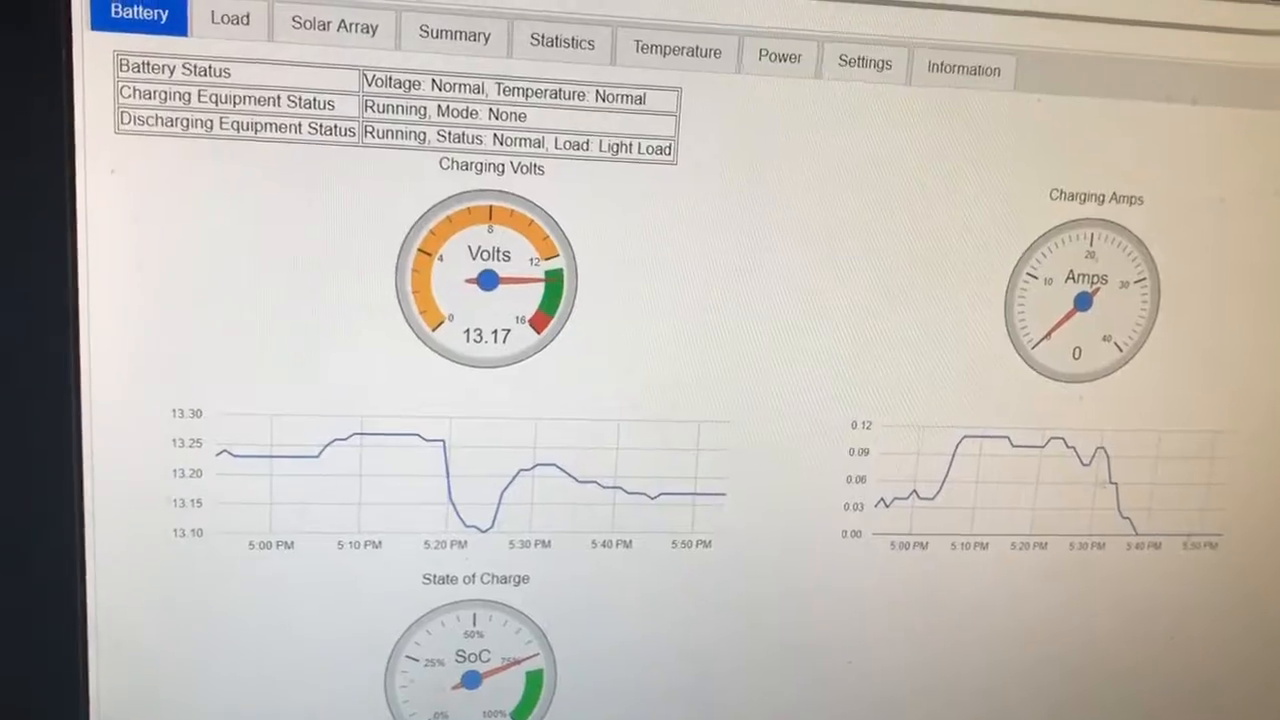
Reload the Battery page so the gauges start fetching fresh readings
{"action": "left_click", "coordinate": [297, 23]}
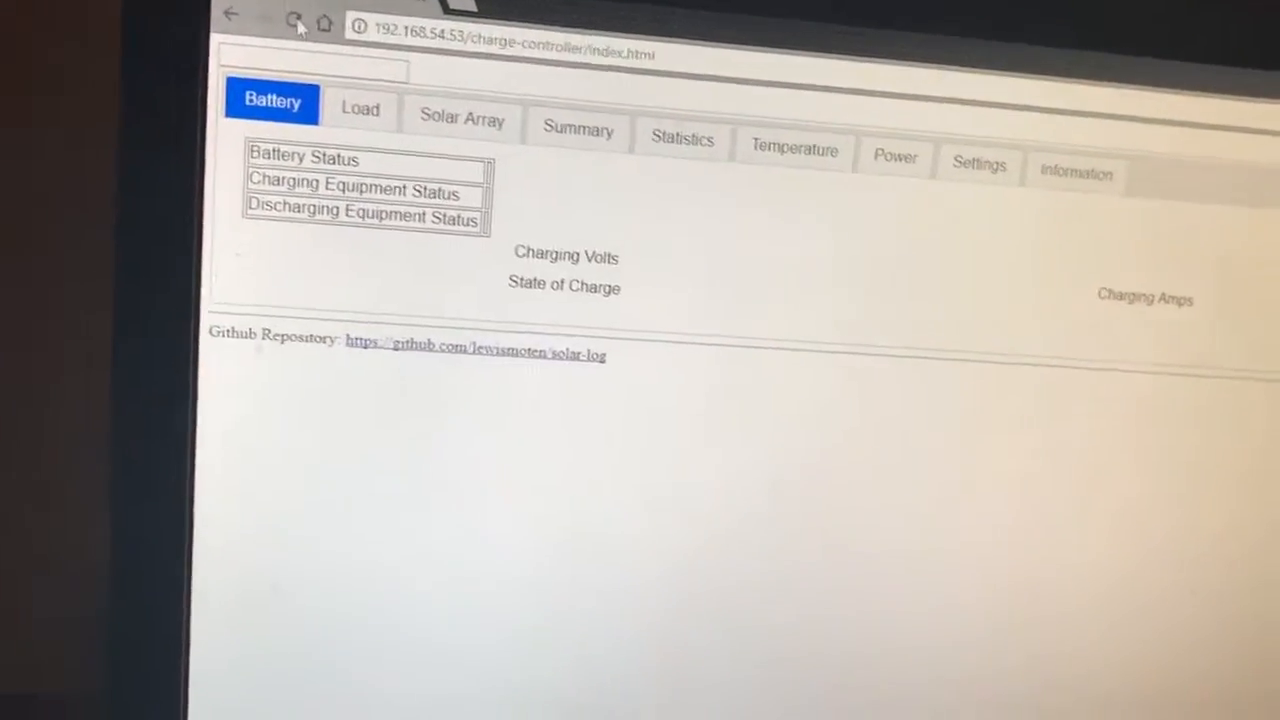
Reload again until the gauges show 13.17 V, 0 A and 75% charge
{"action": "left_click", "coordinate": [297, 22]}
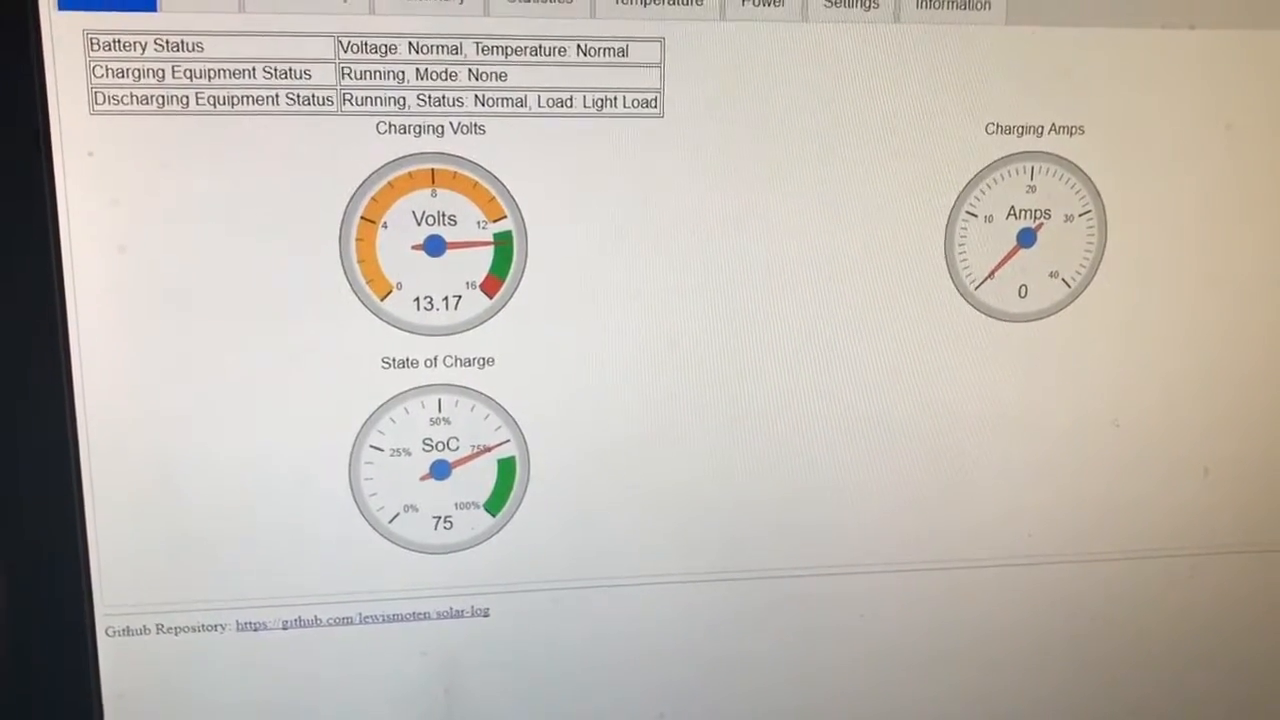
Scroll down to the voltage and charging-current history graphs and the daily chart
{"action": "scroll", "scroll_direction": "down", "scroll_amount": 3}
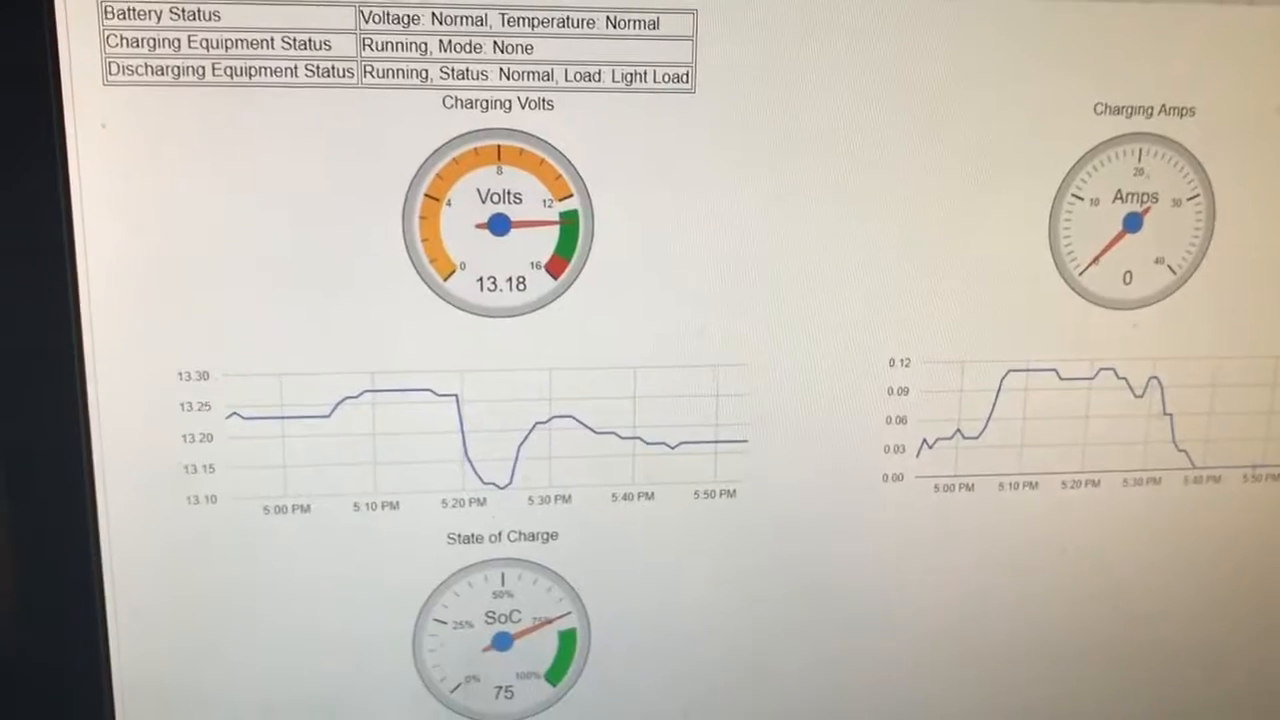
{"action": "scroll", "scroll_direction": "down", "scroll_amount": 3}
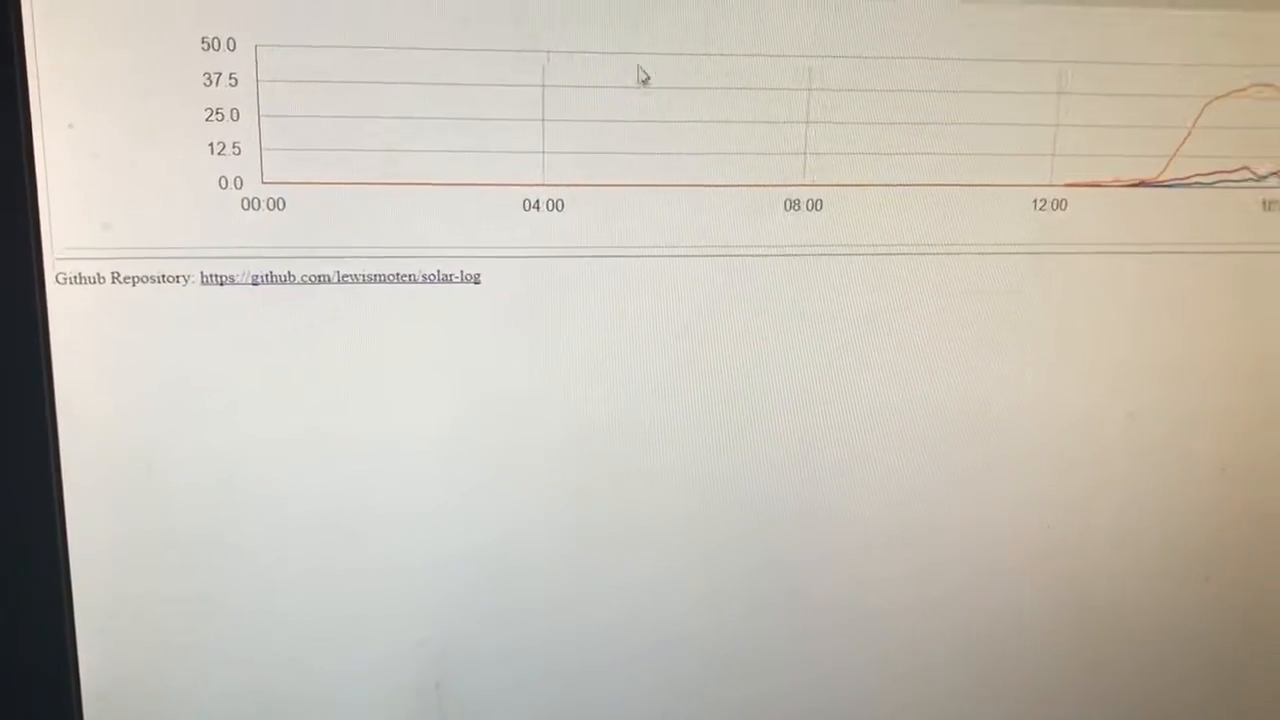